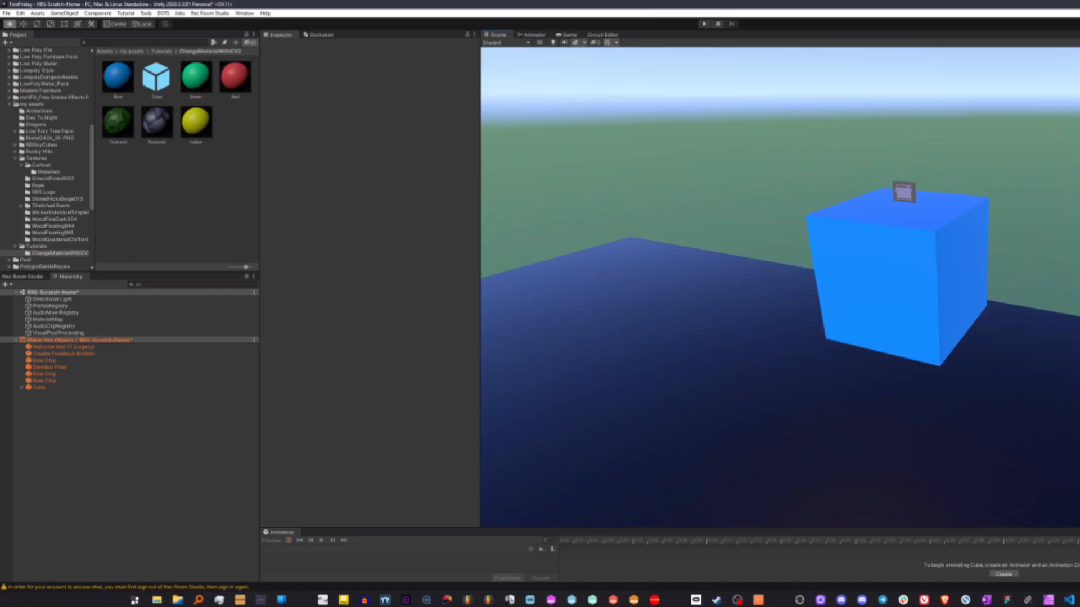
pyautogui.moveTo(935, 248)
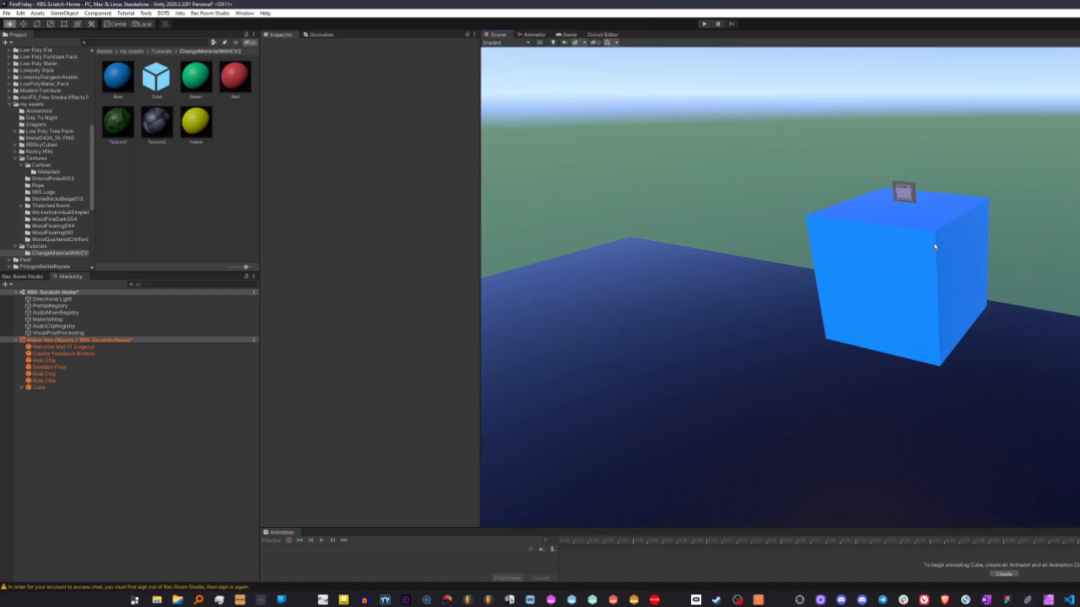
# Step: Select the Cube, open its prefab, and view the Blue, Red, Texture1 and Texture2 events
pyautogui.click(36, 388)
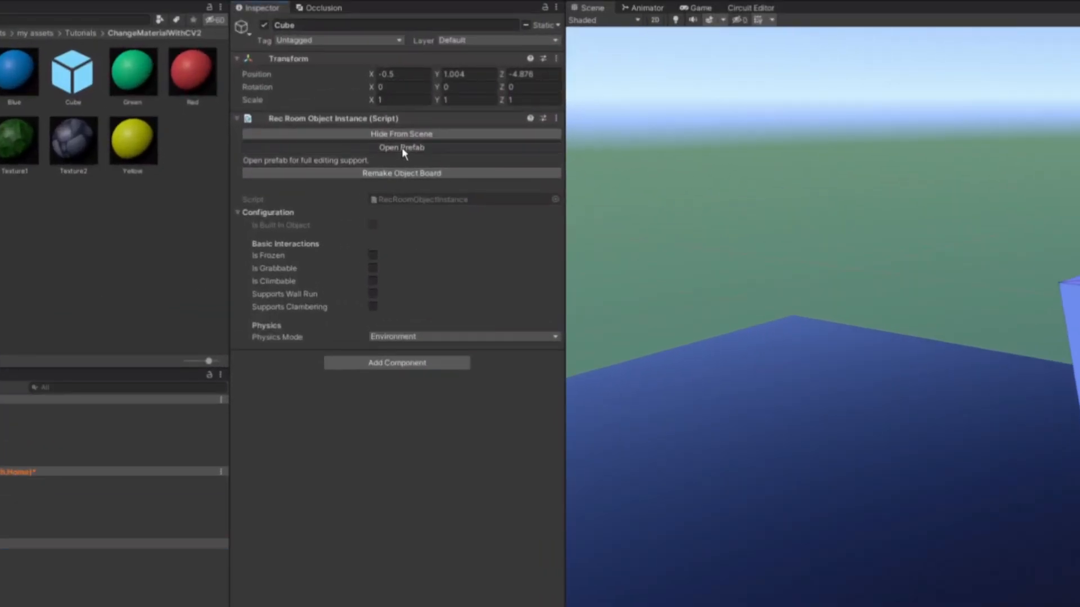
pyautogui.click(401, 147)
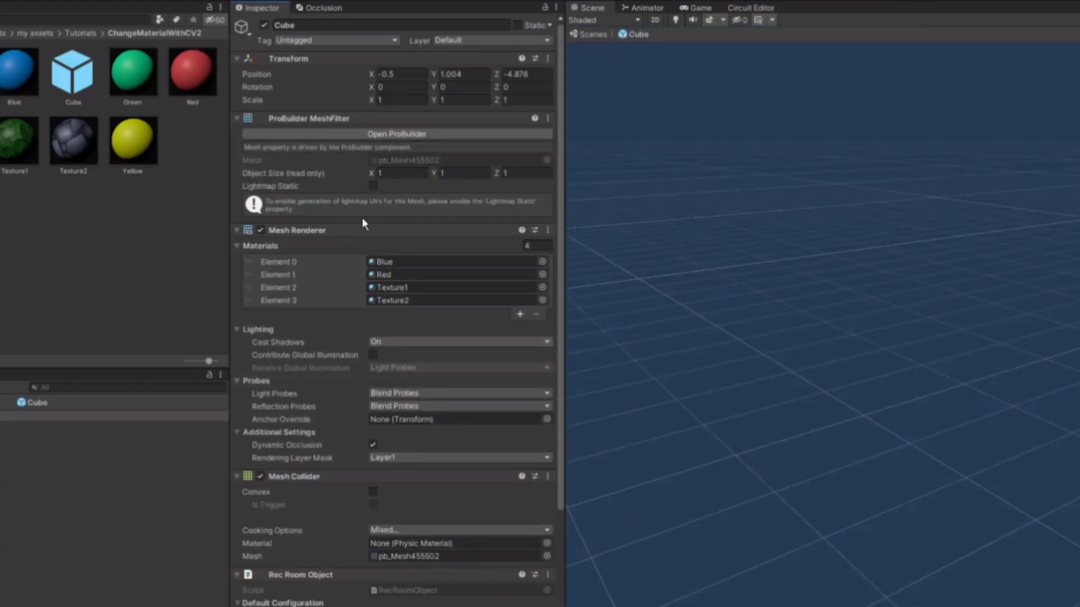
pyautogui.scroll(-3)
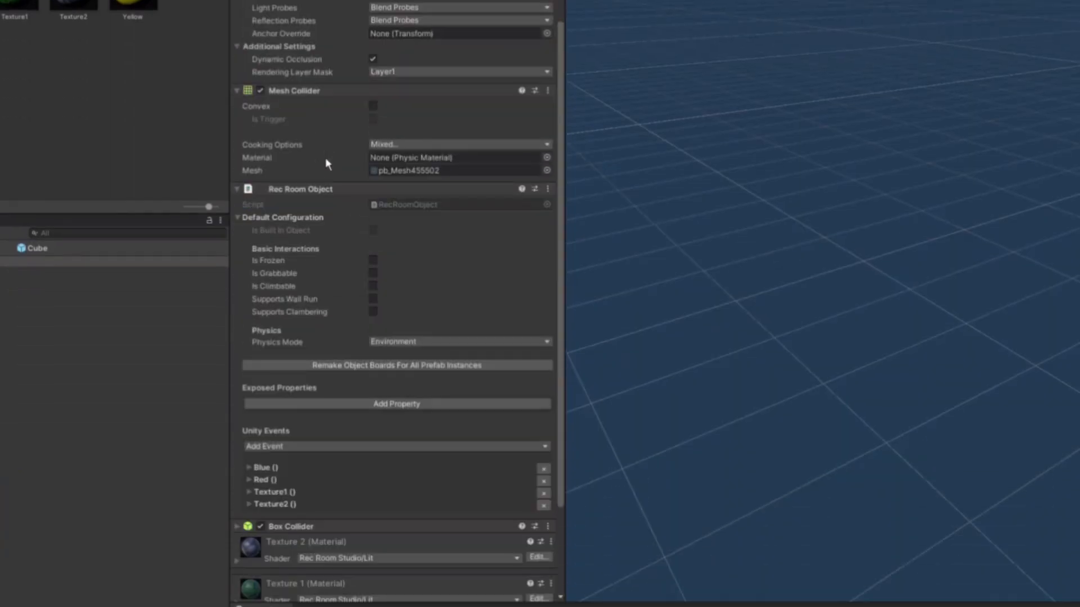
pyautogui.scroll(-3)
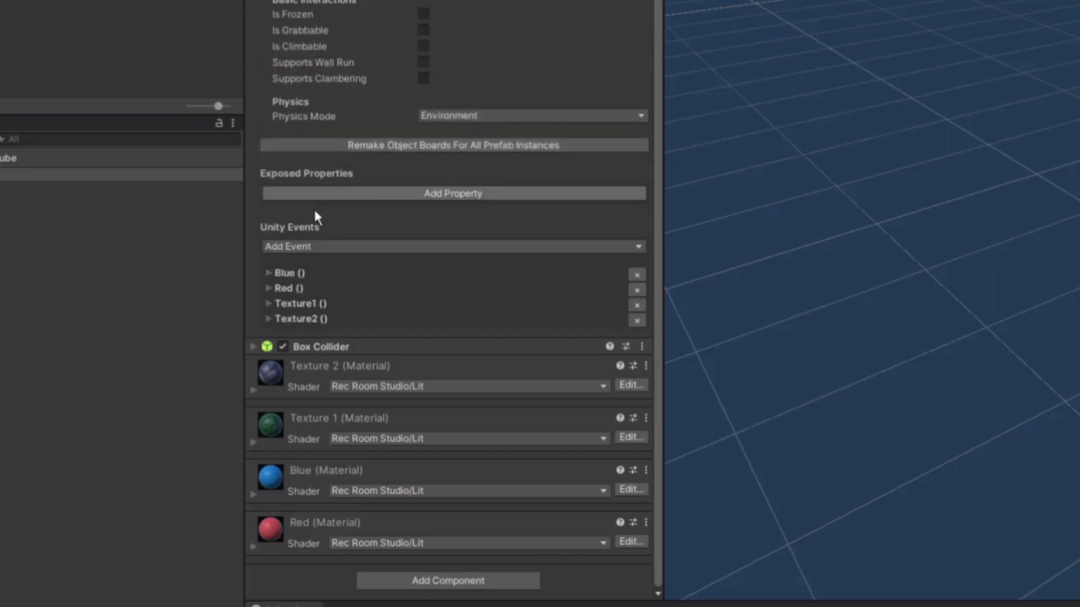
# Step: Add a parameterless 'Yellow' UnityEvent with an action setting MeshRenderer.material to Yellow
pyautogui.click(452, 247)
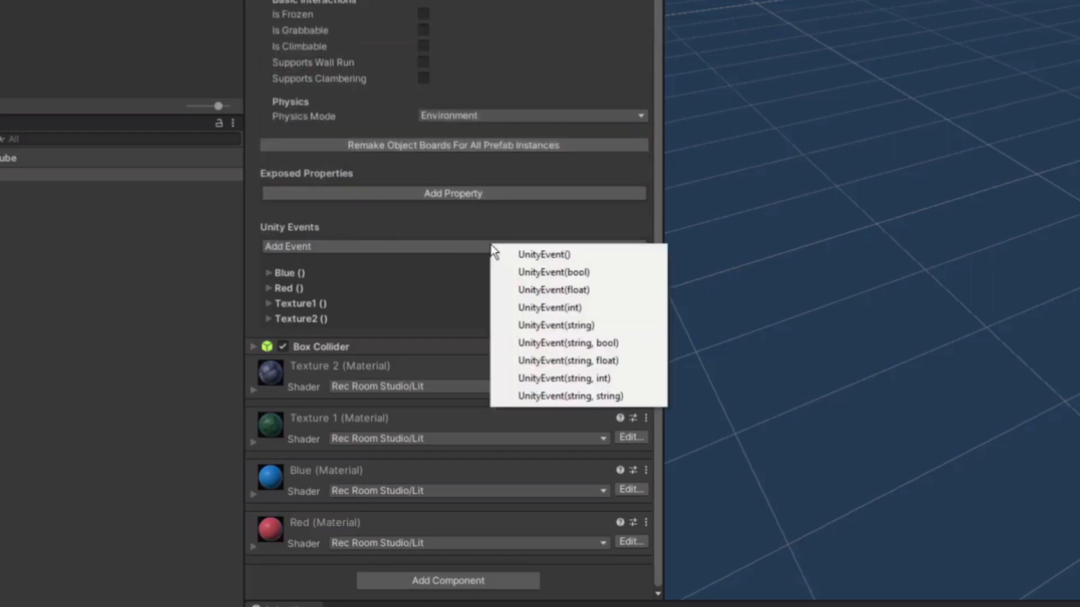
pyautogui.moveTo(570, 258)
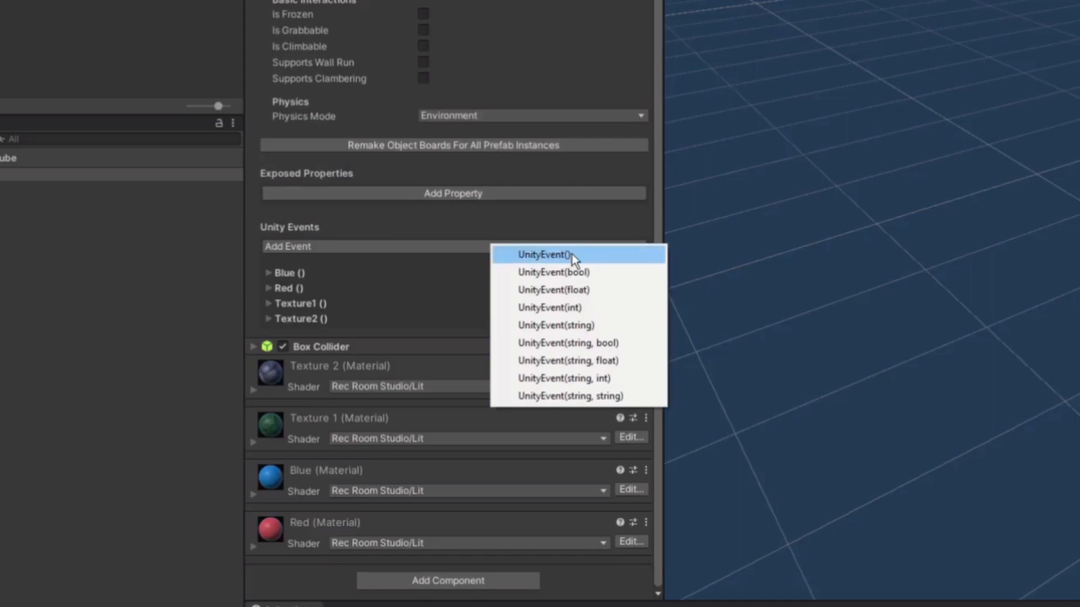
pyautogui.click(571, 254)
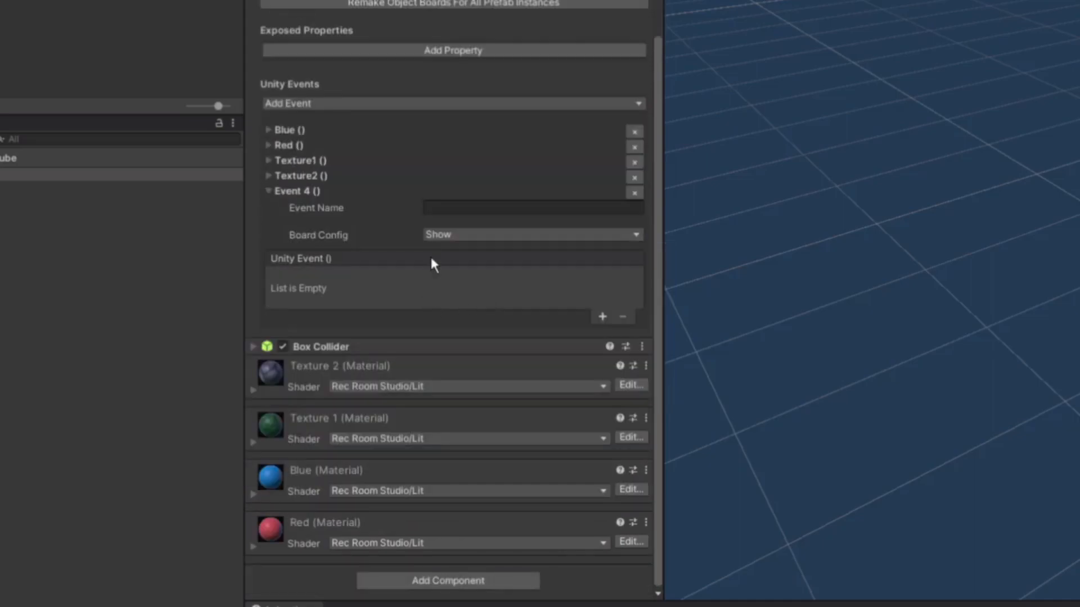
pyautogui.write('Y')
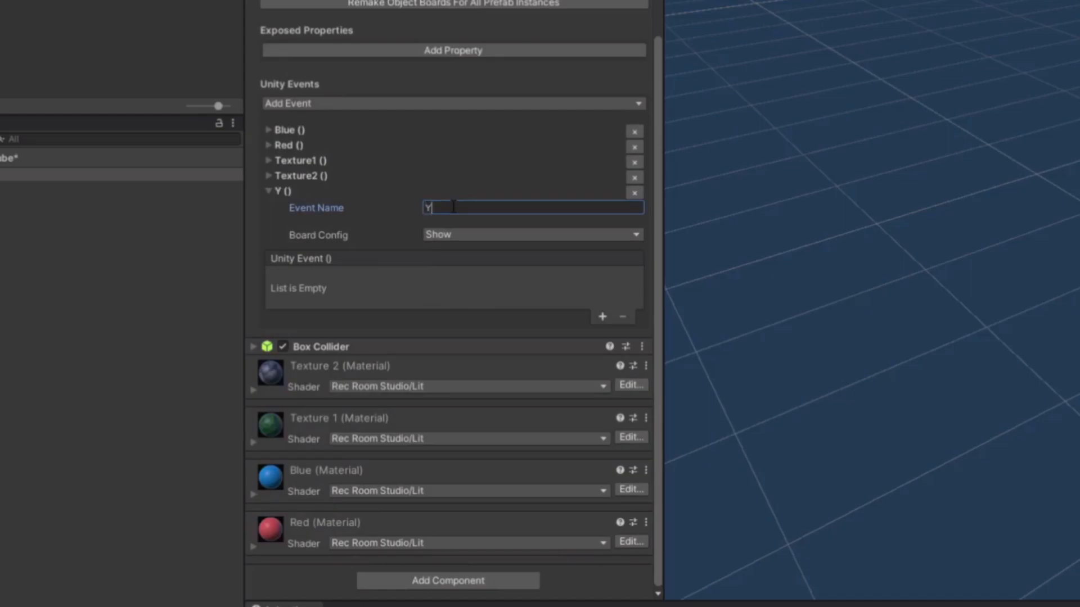
pyautogui.write('ellow')
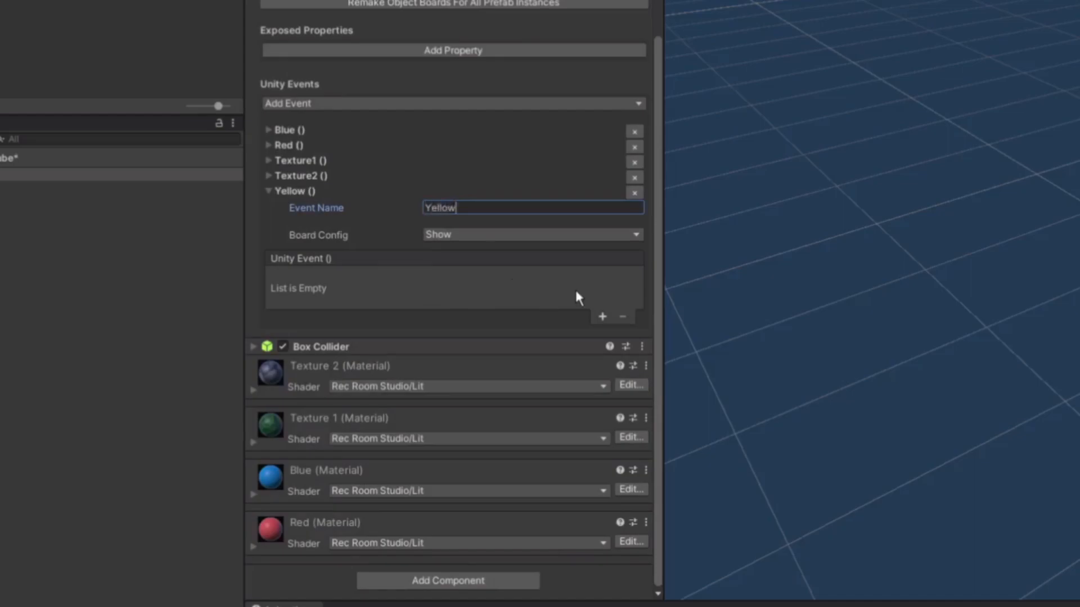
pyautogui.click(602, 317)
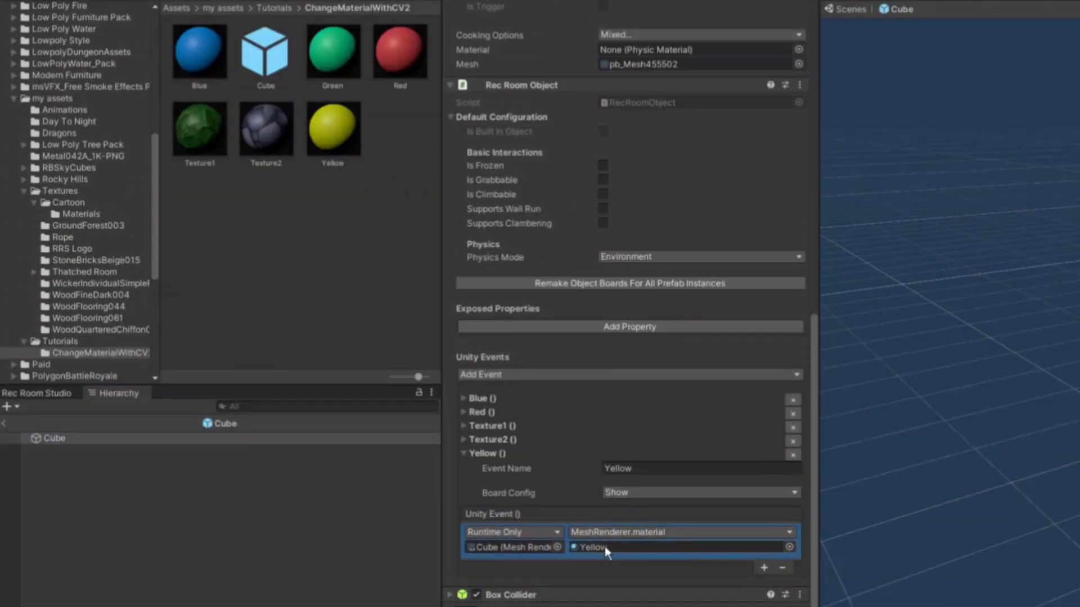
pyautogui.scroll(-3)
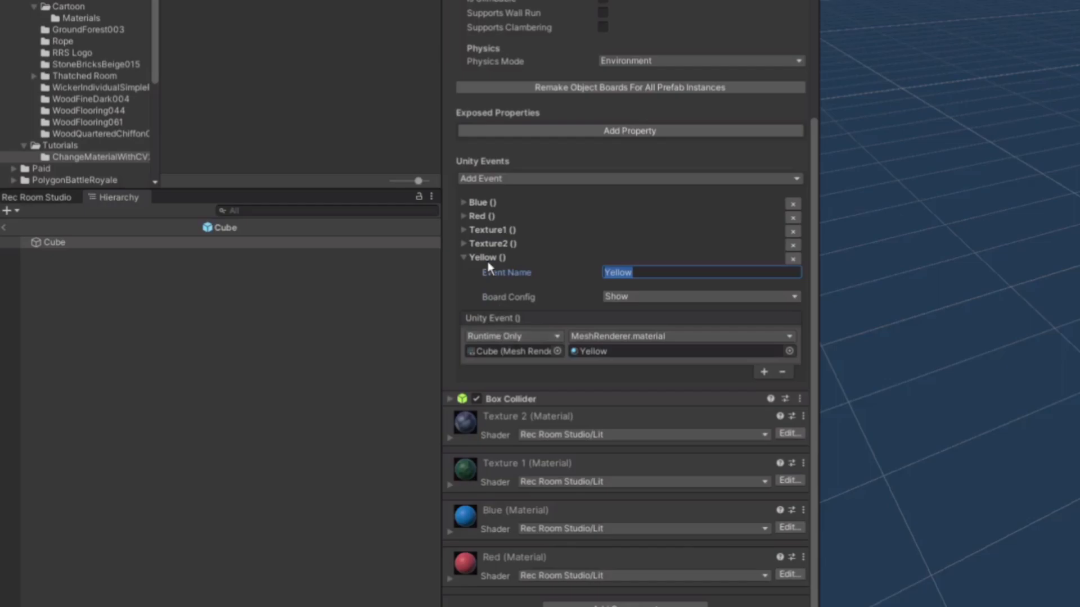
pyautogui.click(463, 257)
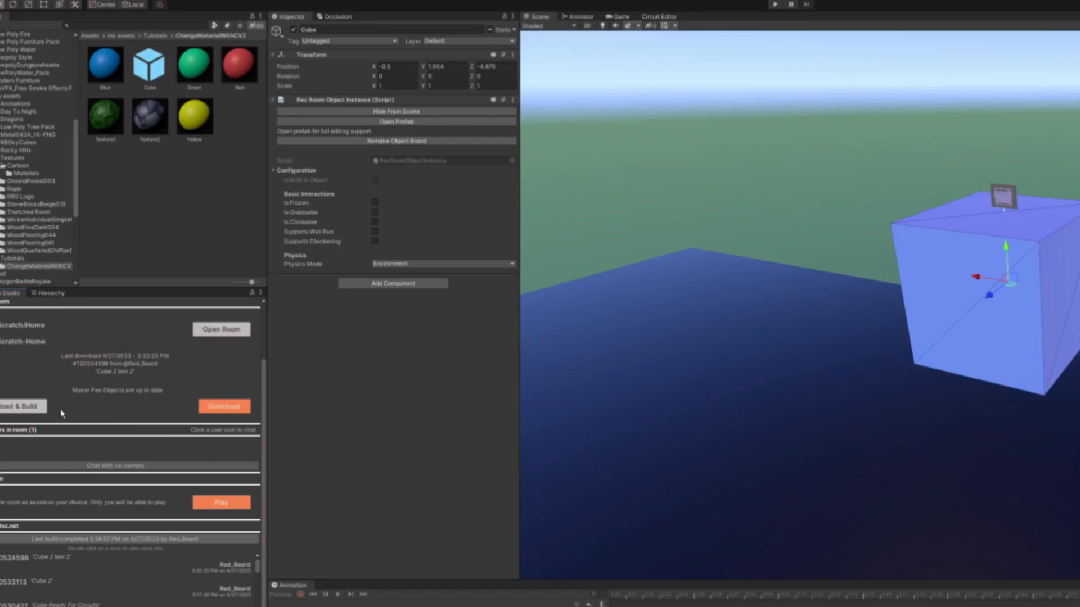
# Step: Upload and build the room with the updated cube prefab
pyautogui.click(18, 406)
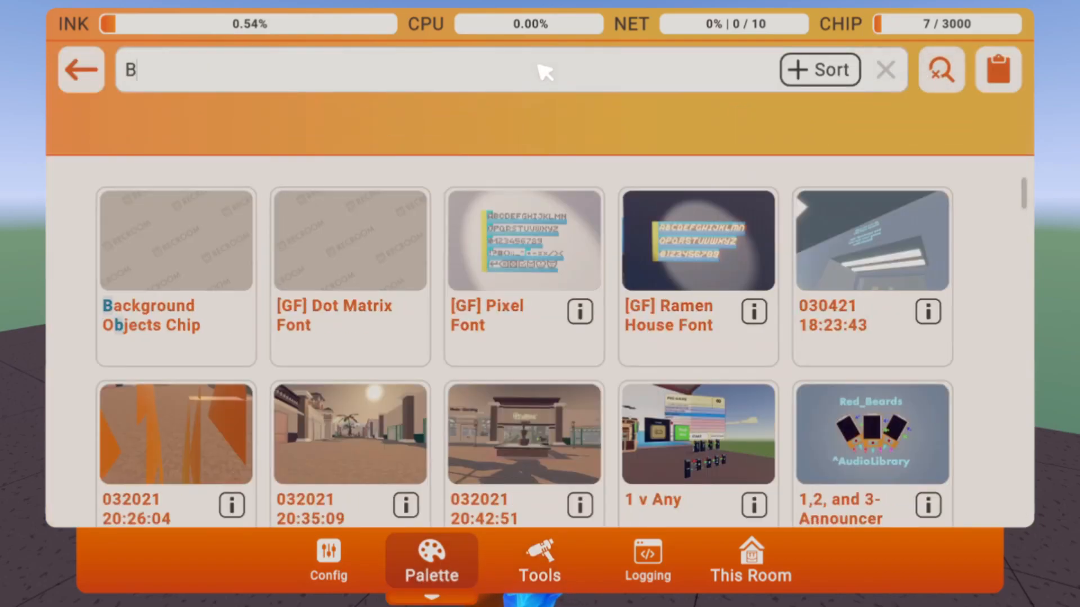
# Step: Search the palette for 'Button' and 'Studio', then spawn a Studio Event Sender chip
pyautogui.write('utton')
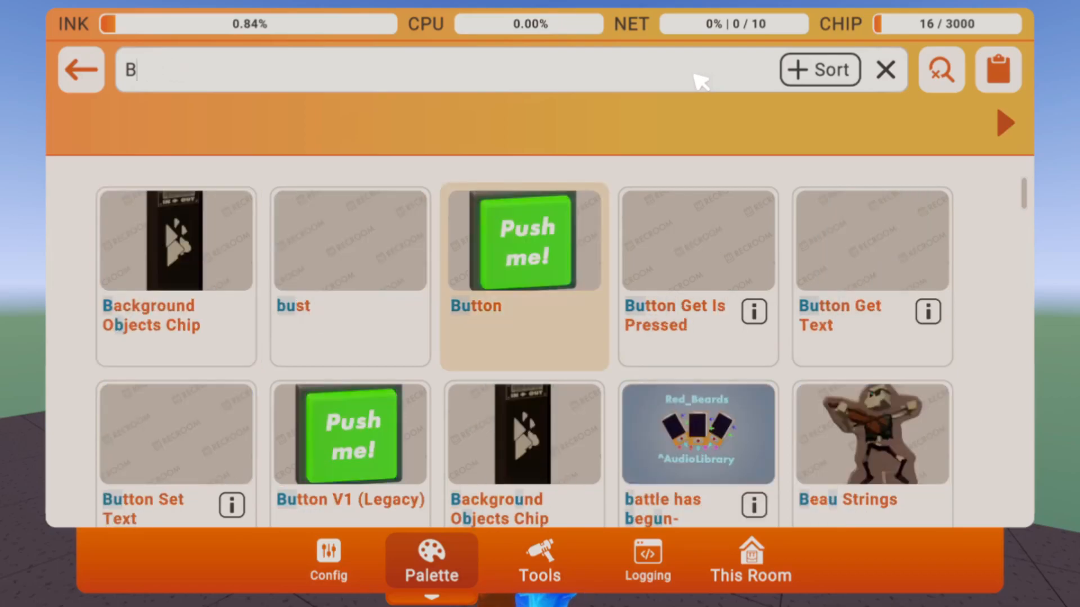
pyautogui.write('Studio')
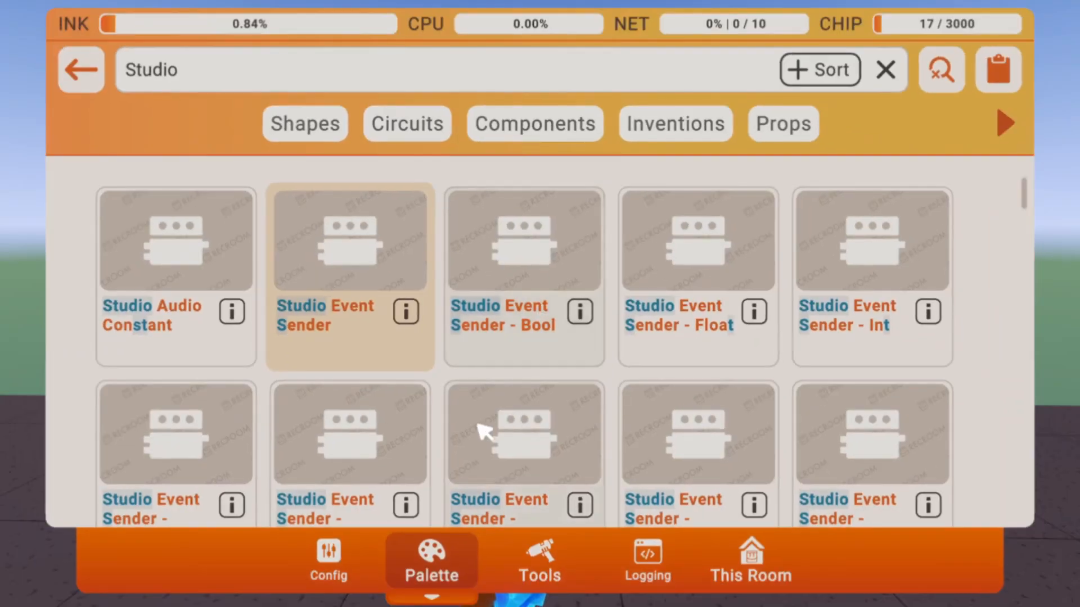
pyautogui.click(539, 561)
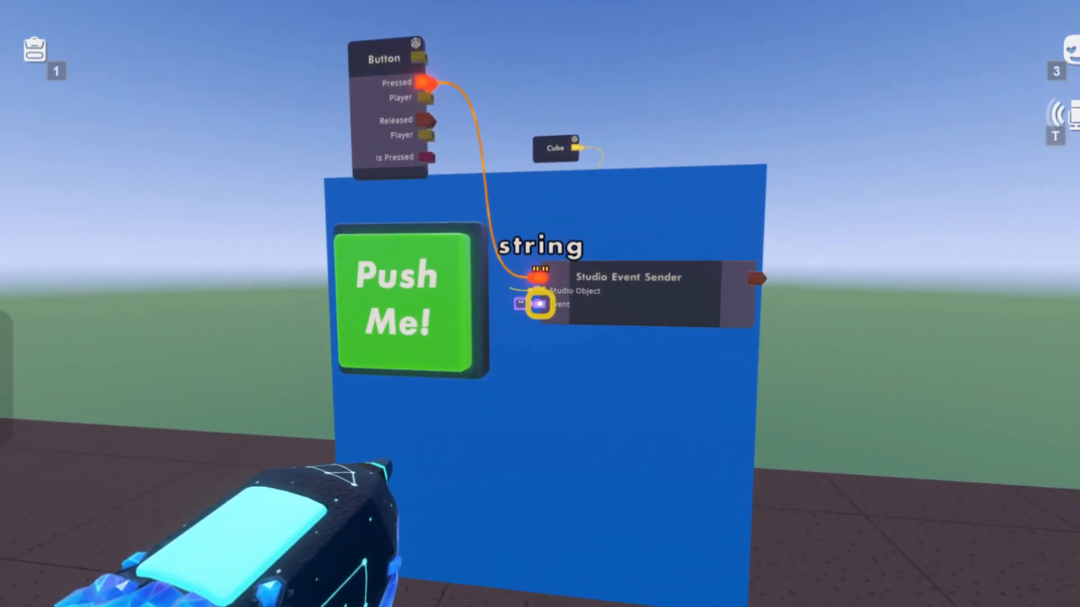
# Step: Set the button-wired Studio Event Sender's event value to 'Yellow'
pyautogui.click(535, 306)
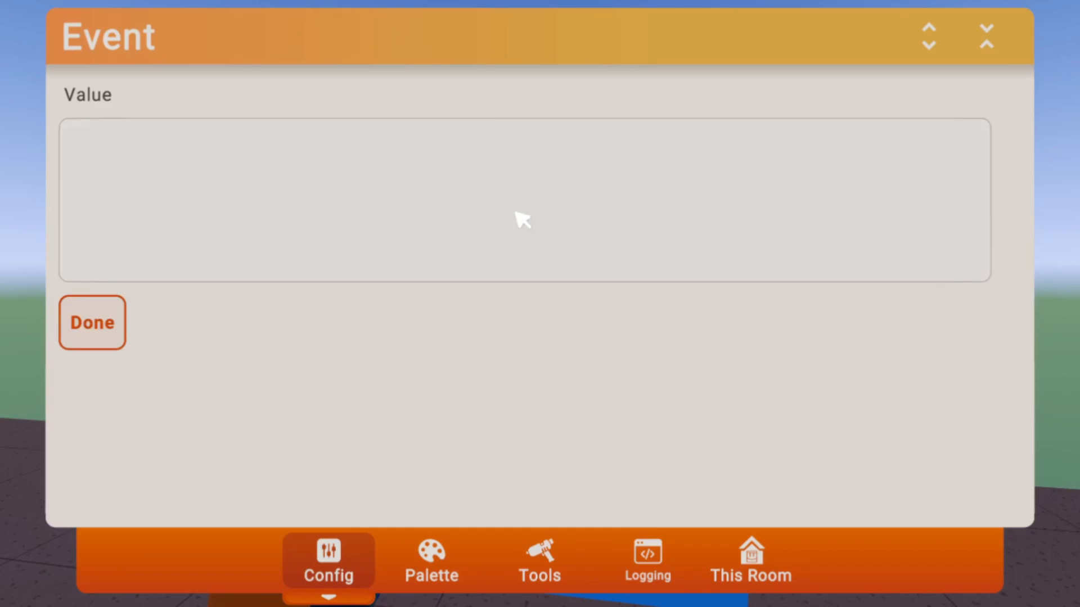
pyautogui.write('Yellow')
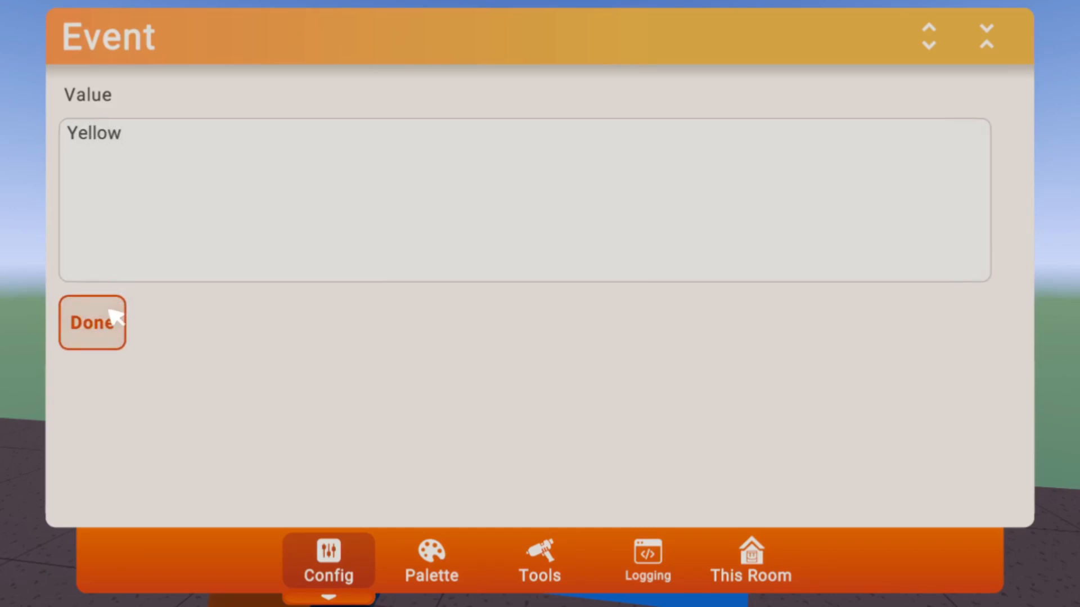
pyautogui.click(92, 323)
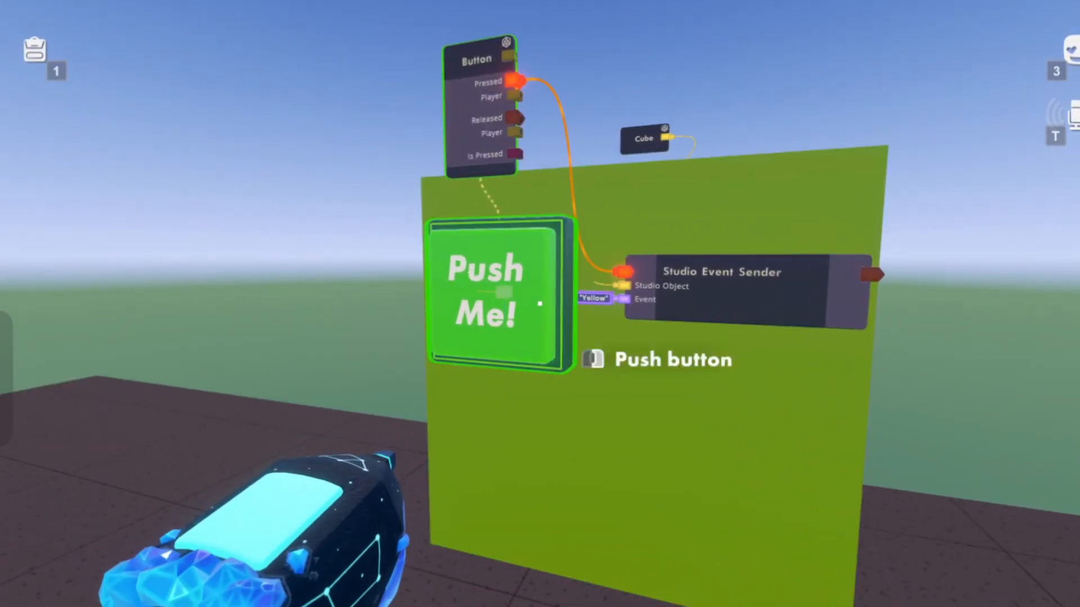
# Step: Press the button to turn the cube yellow, then set sender events to Texture2 and Blue
pyautogui.click(539, 560)
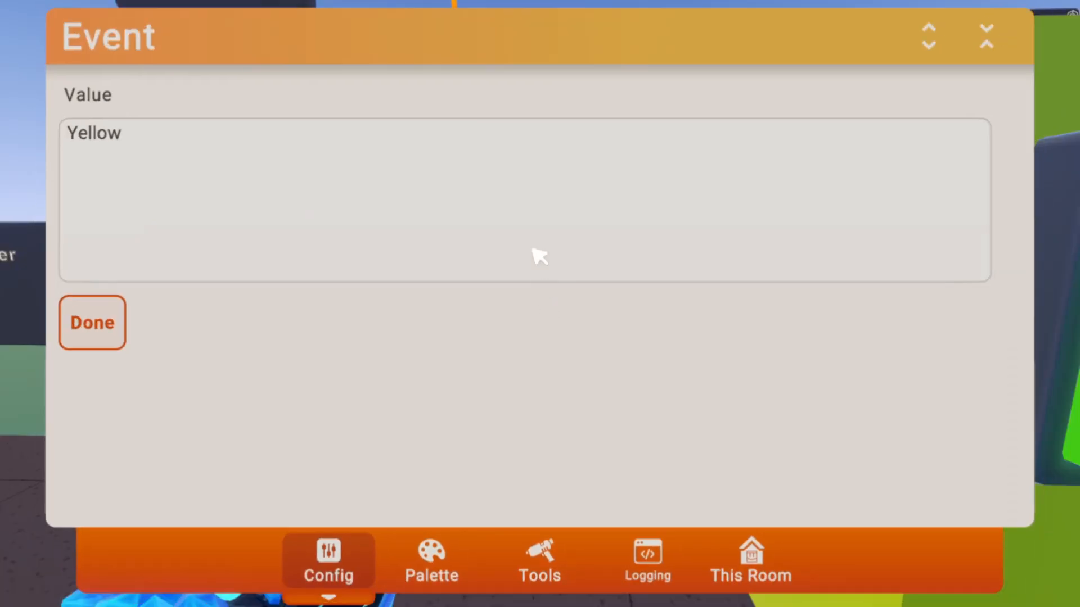
pyautogui.write('Texture2')
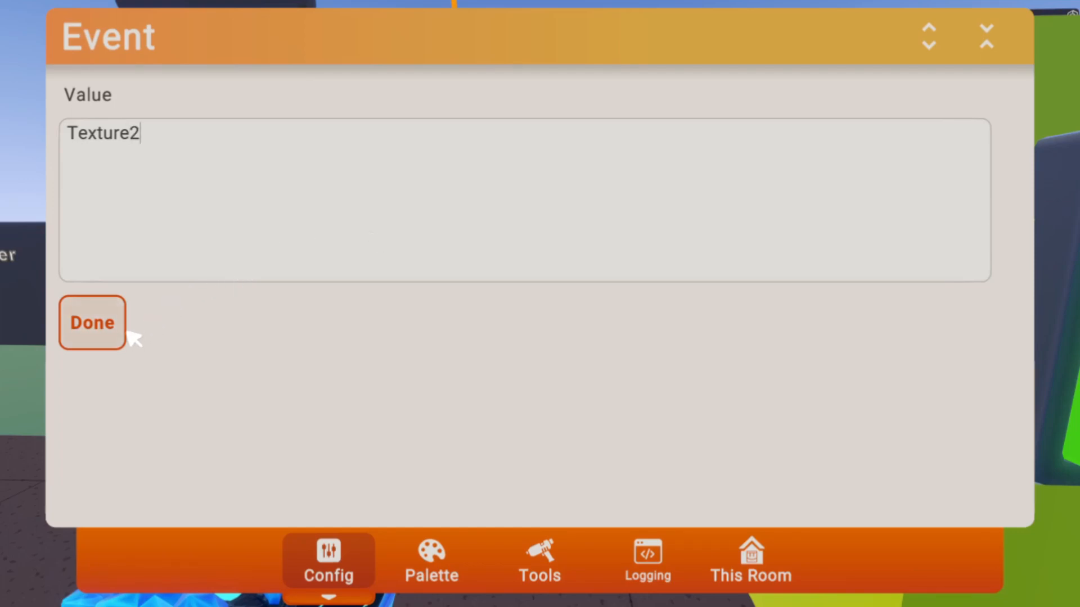
pyautogui.click(92, 322)
pyautogui.write('B')
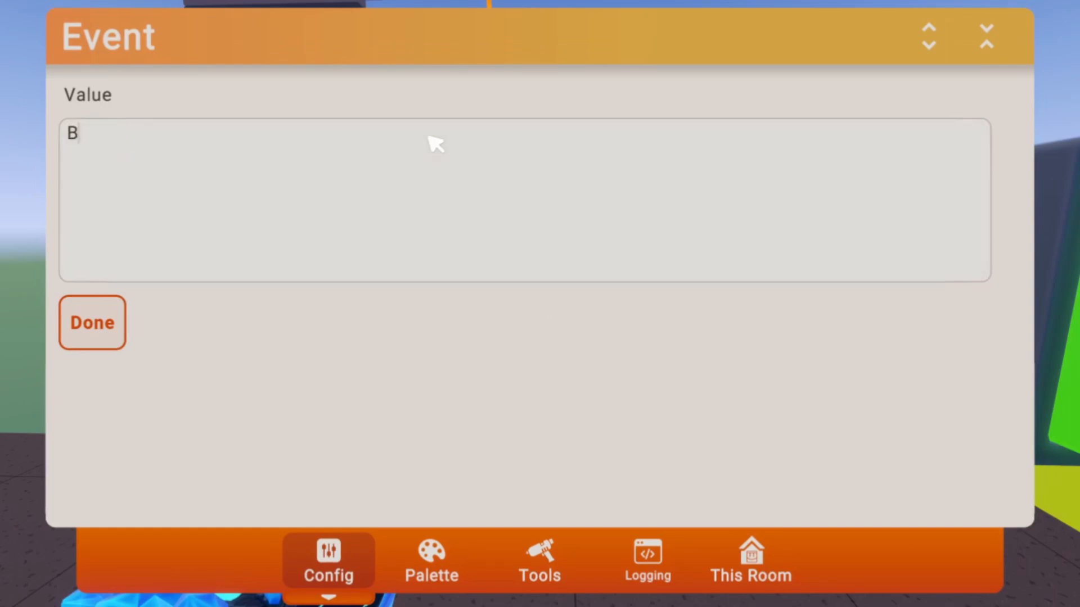
pyautogui.click(92, 323)
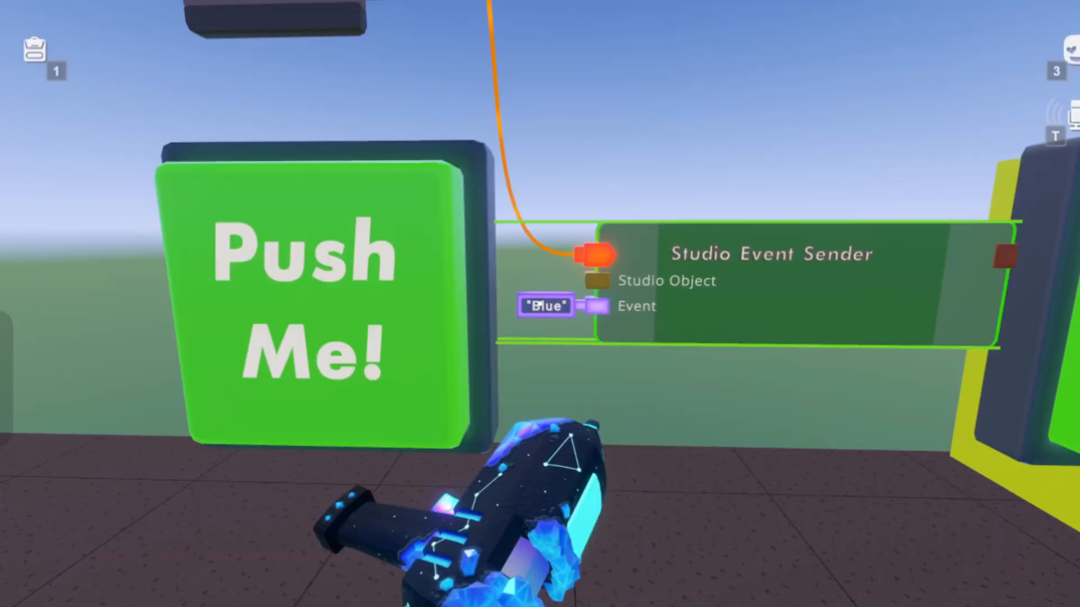